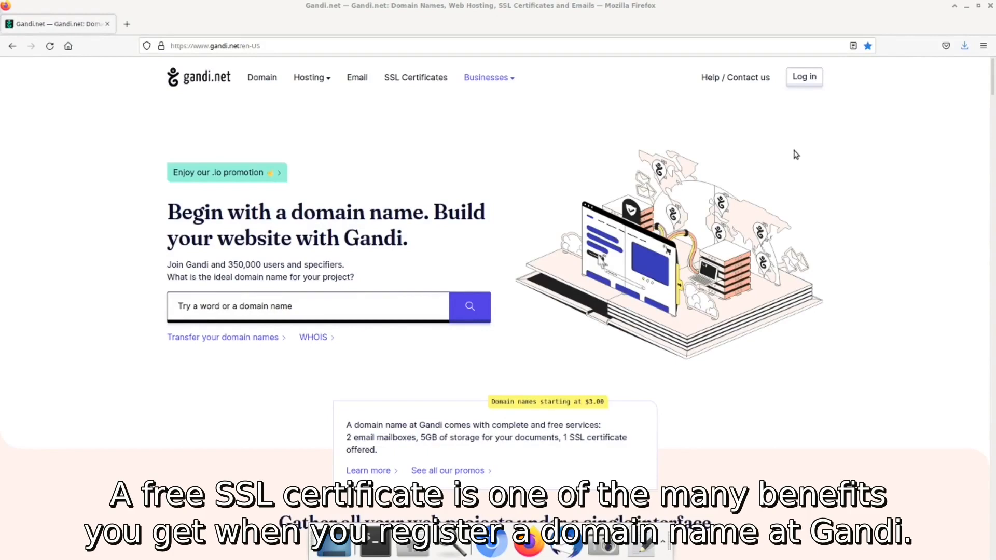
- Go to the SSL Certificates page from the top menu
{"action": "scroll", "scroll_direction": "down", "scroll_amount": 3}
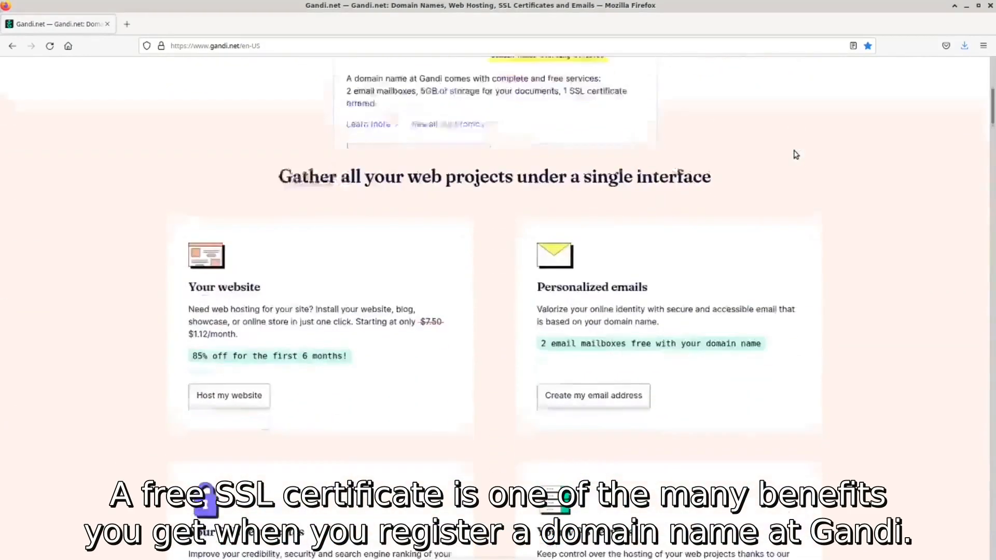
{"action": "scroll", "scroll_direction": "down", "scroll_amount": 3}
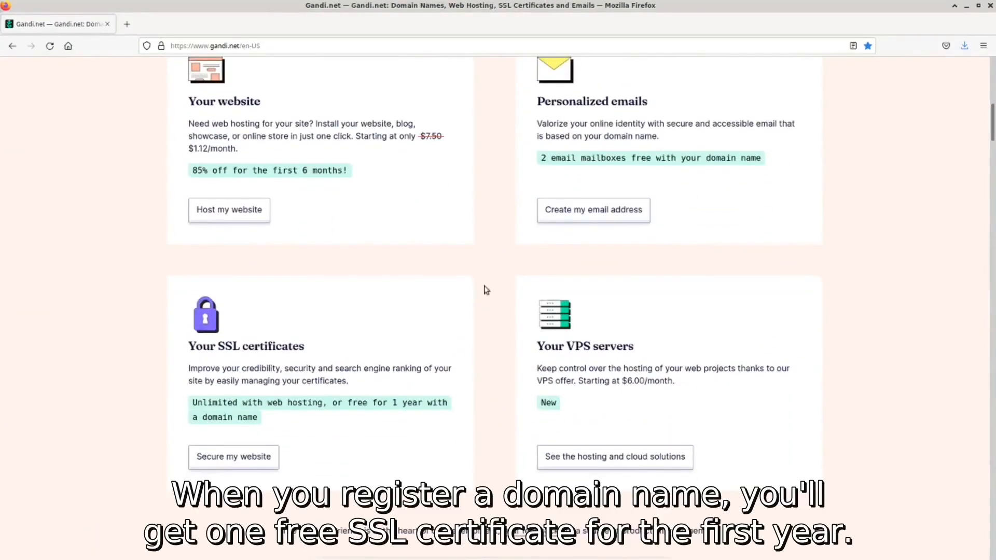
{"action": "mouse_move", "coordinate": [416, 333]}
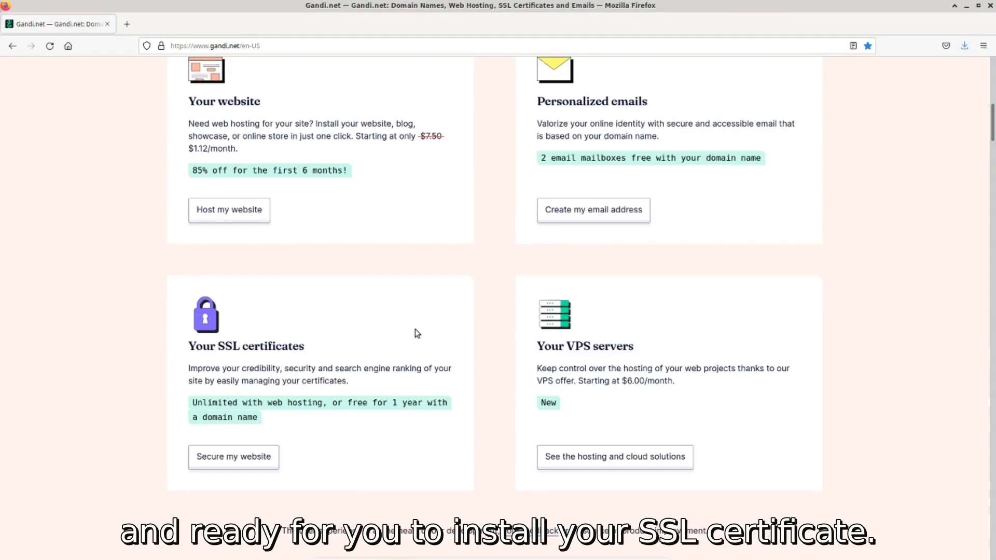
{"action": "scroll", "scroll_direction": "up", "scroll_amount": 3}
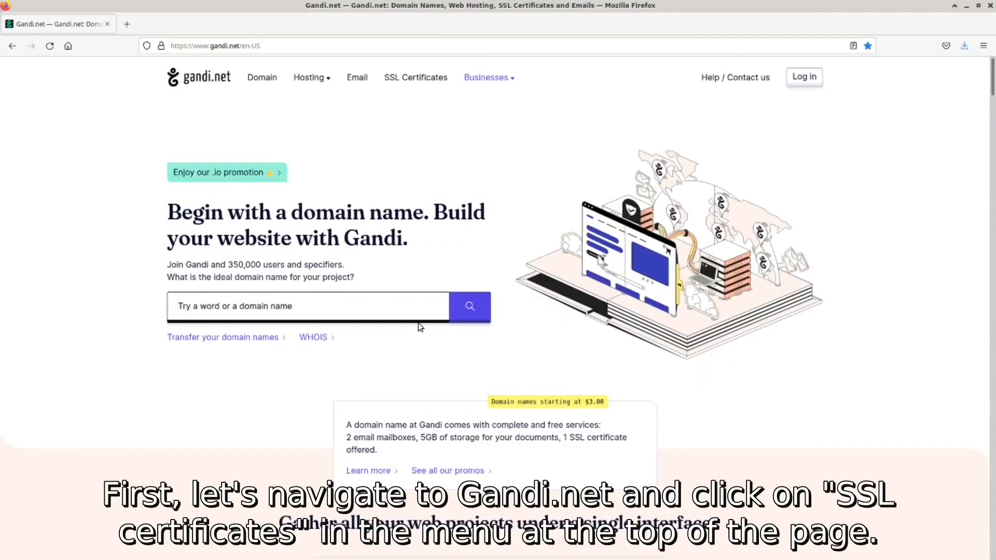
{"action": "mouse_move", "coordinate": [437, 88]}
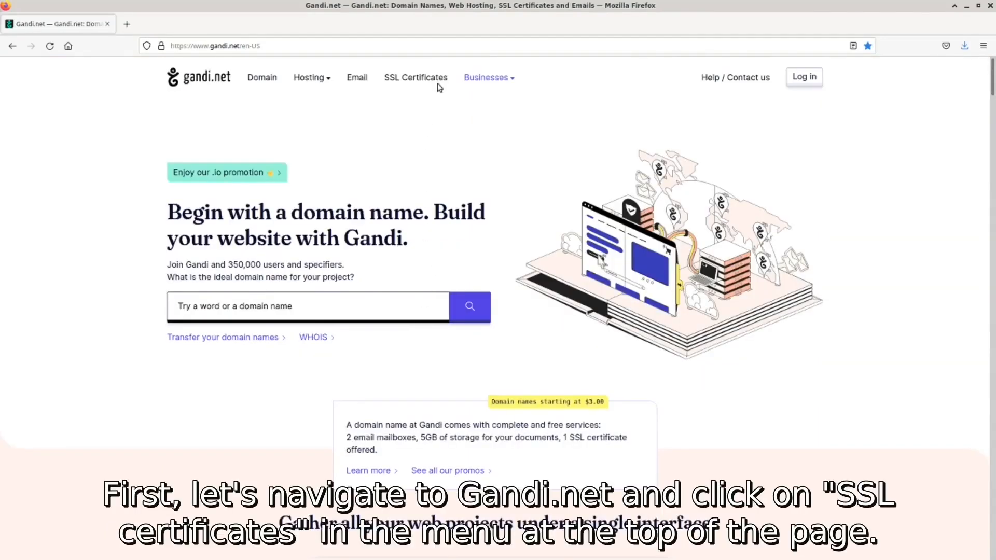
{"action": "left_click", "coordinate": [415, 77]}
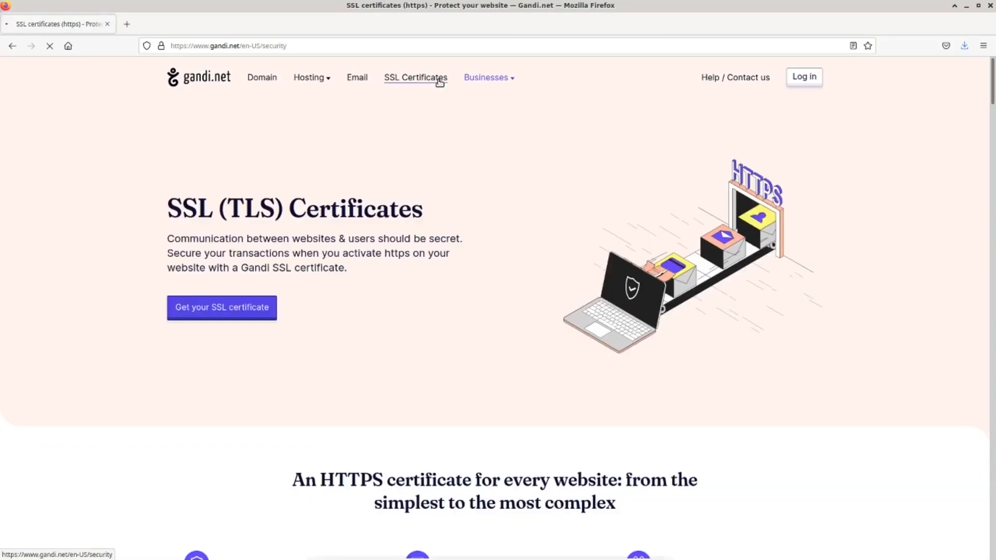
- Review the Free, Standard, Pro and Business pricing tiers down the page and back
{"action": "scroll", "scroll_direction": "down", "scroll_amount": 3}
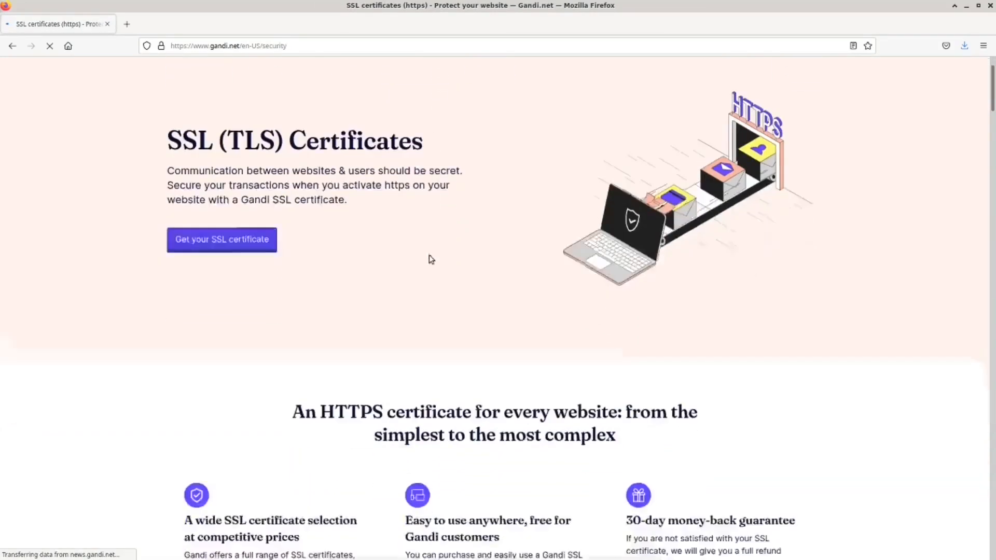
{"action": "scroll", "scroll_direction": "down", "scroll_amount": 3}
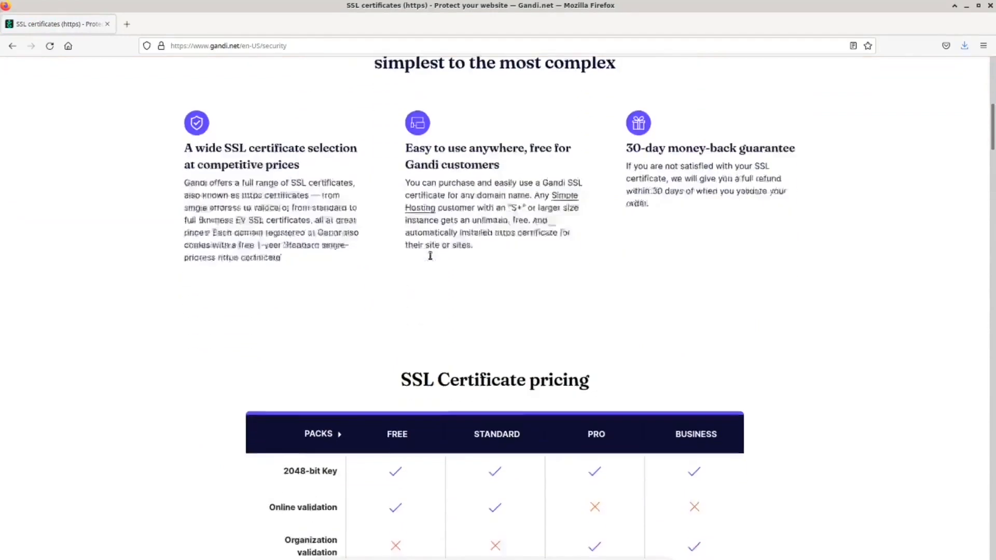
{"action": "scroll", "scroll_direction": "down", "scroll_amount": 3}
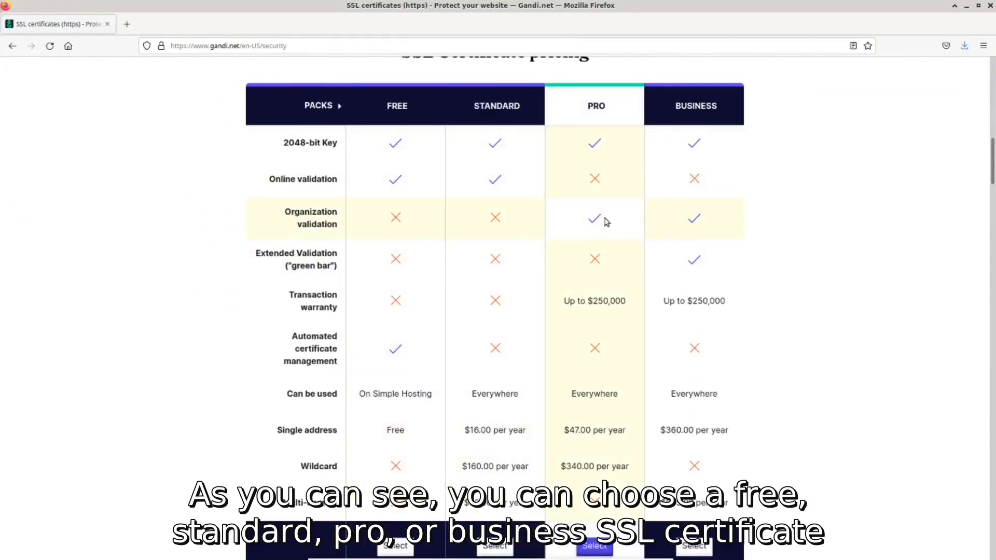
{"action": "mouse_move", "coordinate": [702, 227]}
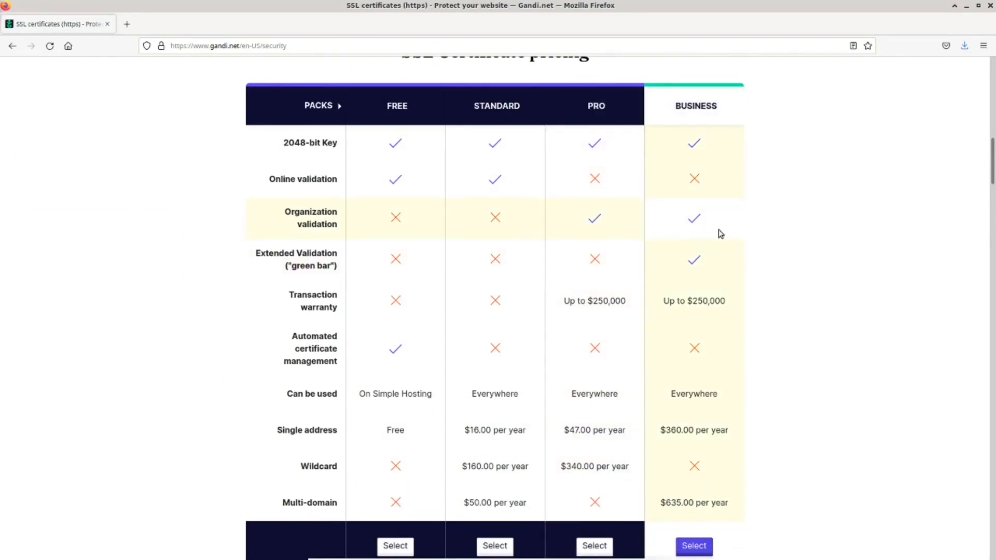
{"action": "scroll", "scroll_direction": "up", "scroll_amount": 3}
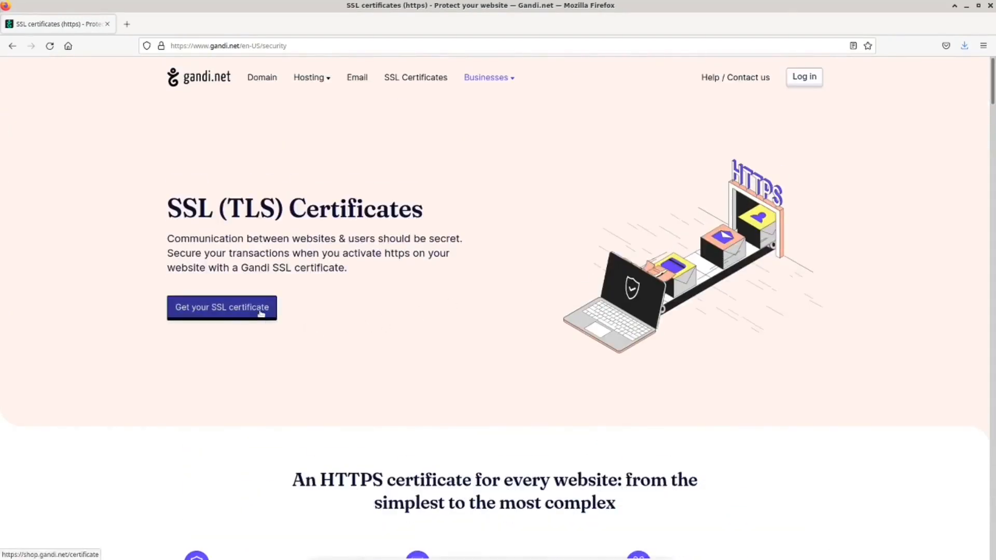
- Start a new certificate order on a S+ or greater Simple Hosting instance, reaching the type step with Free kept
{"action": "left_click", "coordinate": [221, 307]}
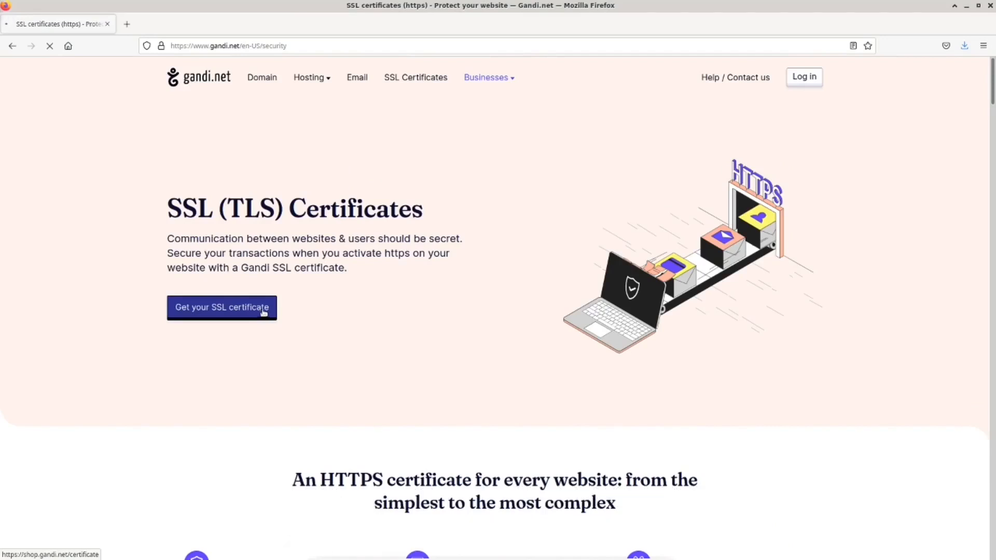
{"action": "left_click", "coordinate": [221, 307]}
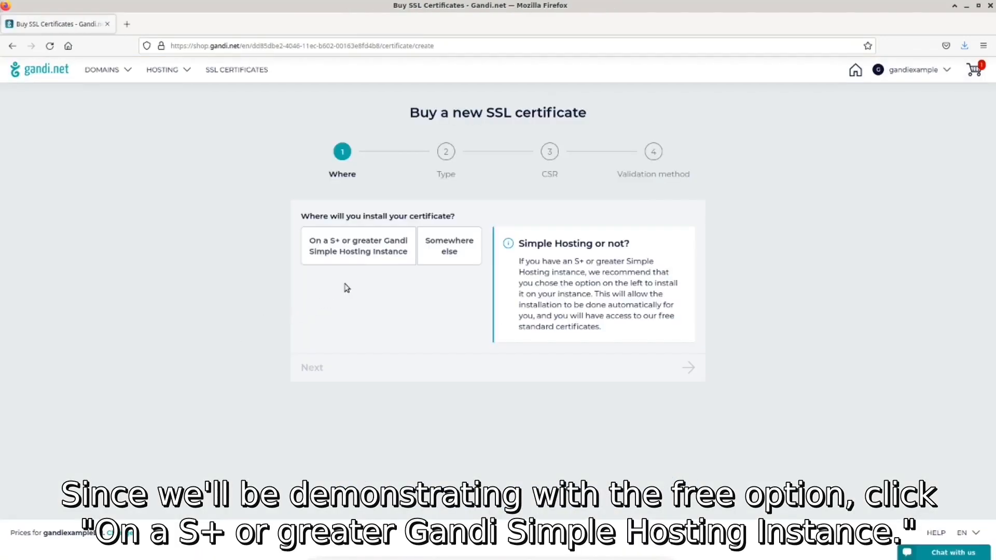
{"action": "left_click", "coordinate": [357, 245]}
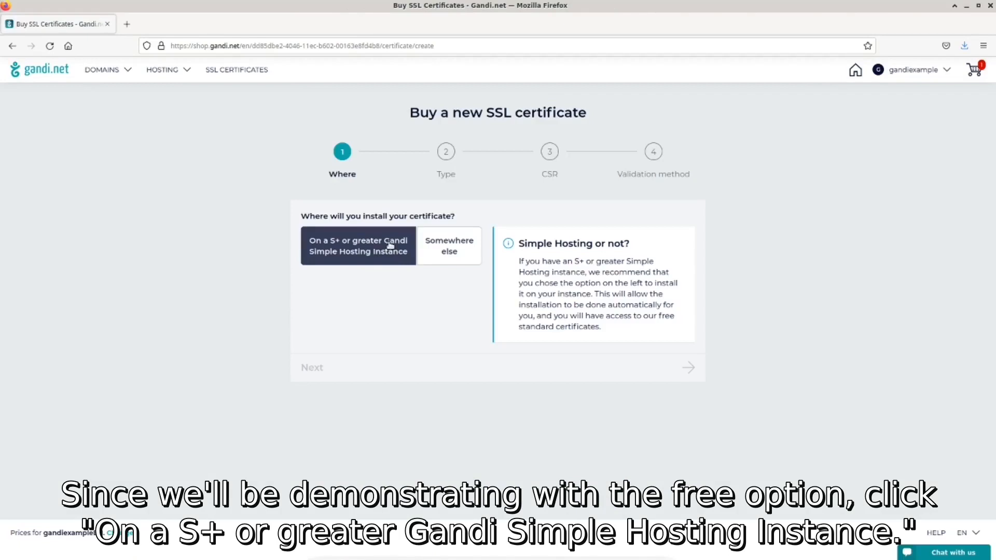
{"action": "left_click", "coordinate": [358, 246]}
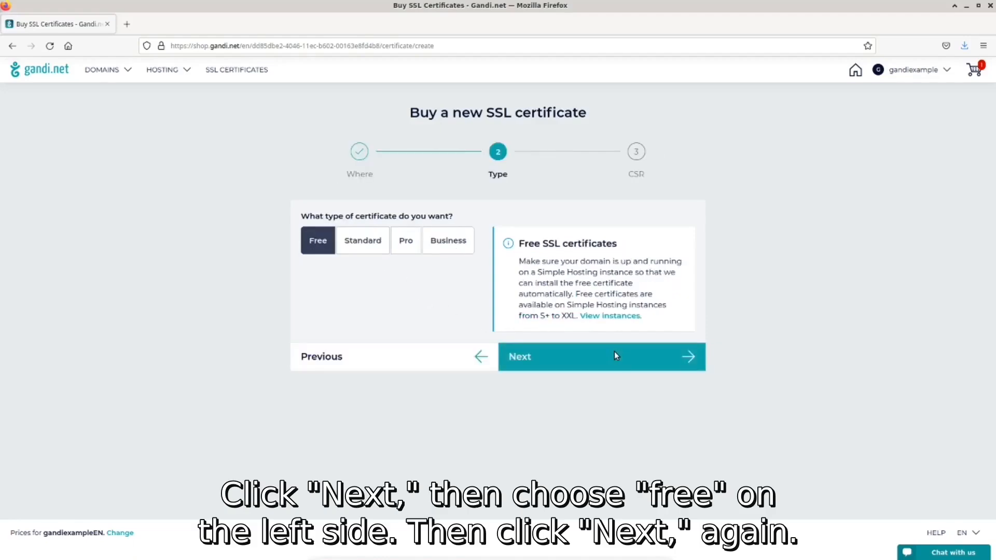
{"action": "mouse_move", "coordinate": [314, 262]}
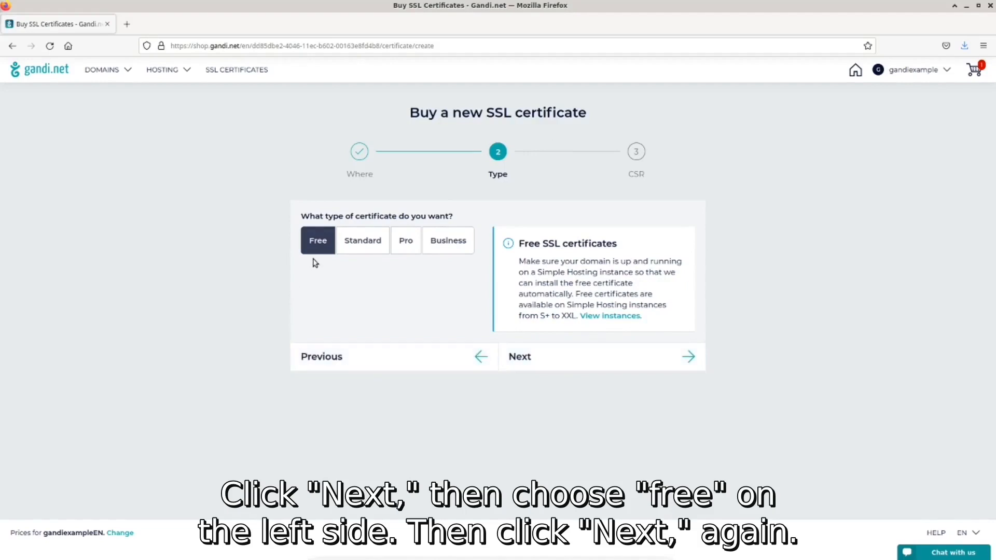
{"action": "mouse_move", "coordinate": [392, 316]}
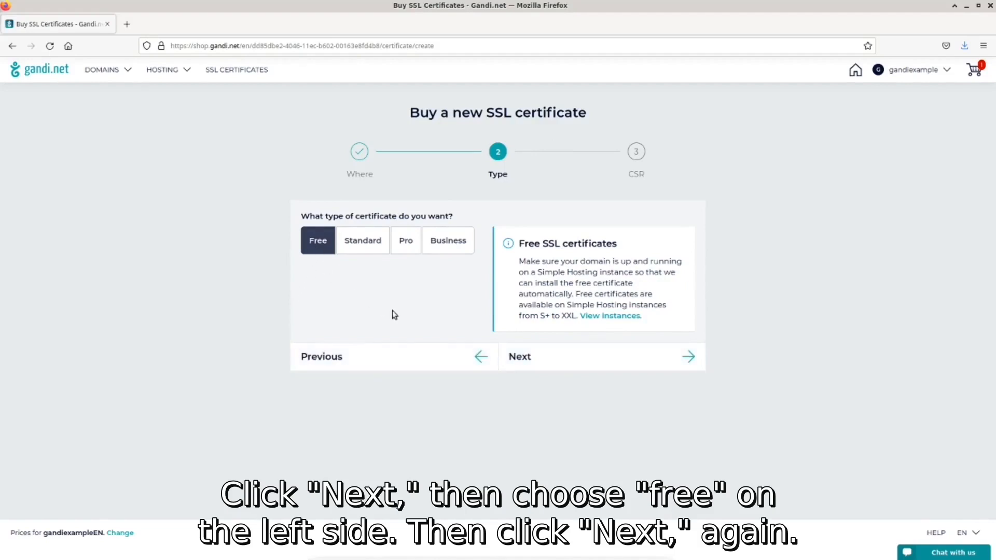
{"action": "mouse_move", "coordinate": [556, 356]}
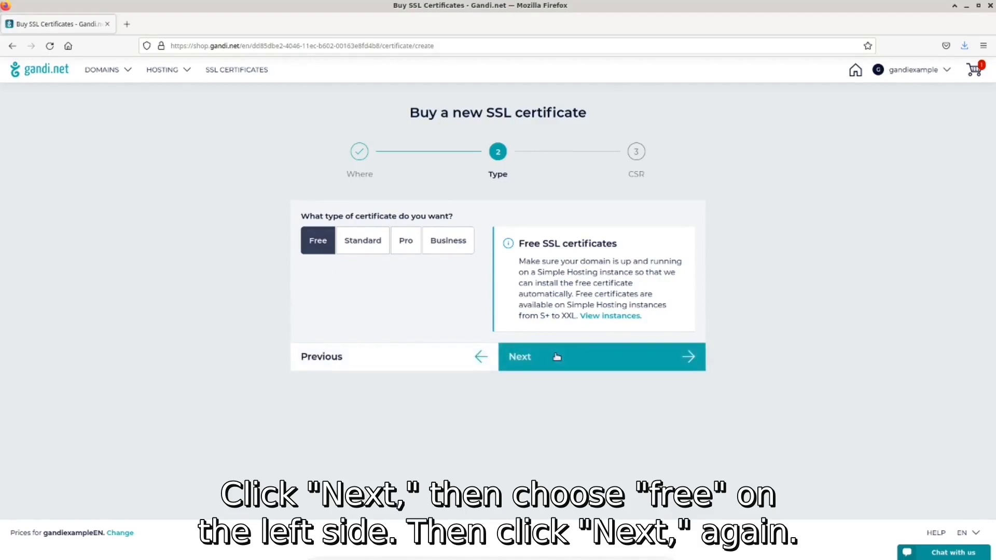
- Enter gandiexample.com as the Common name and add the free certificate to the cart
{"action": "left_click", "coordinate": [600, 355]}
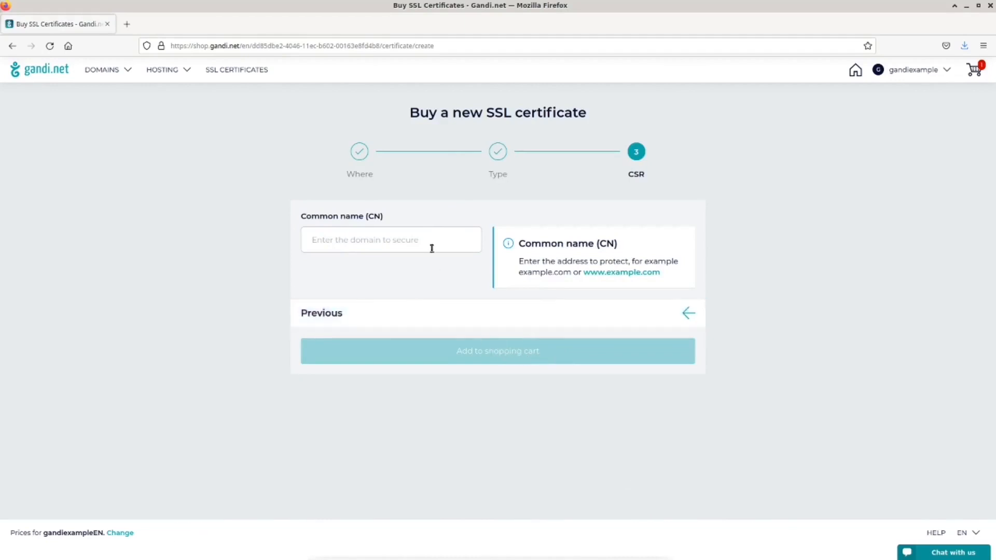
{"action": "type", "text": "gandiexample.com"}
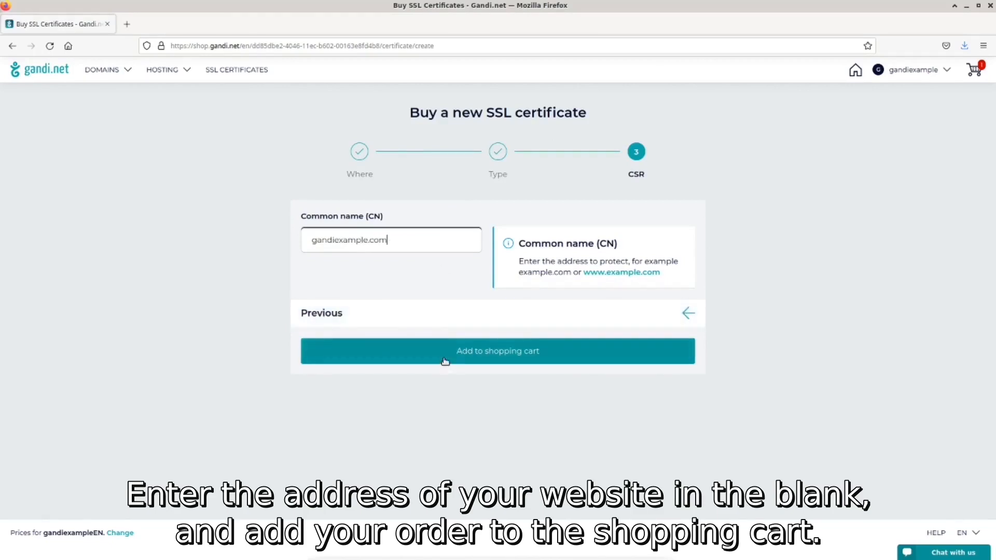
{"action": "left_click", "coordinate": [497, 351]}
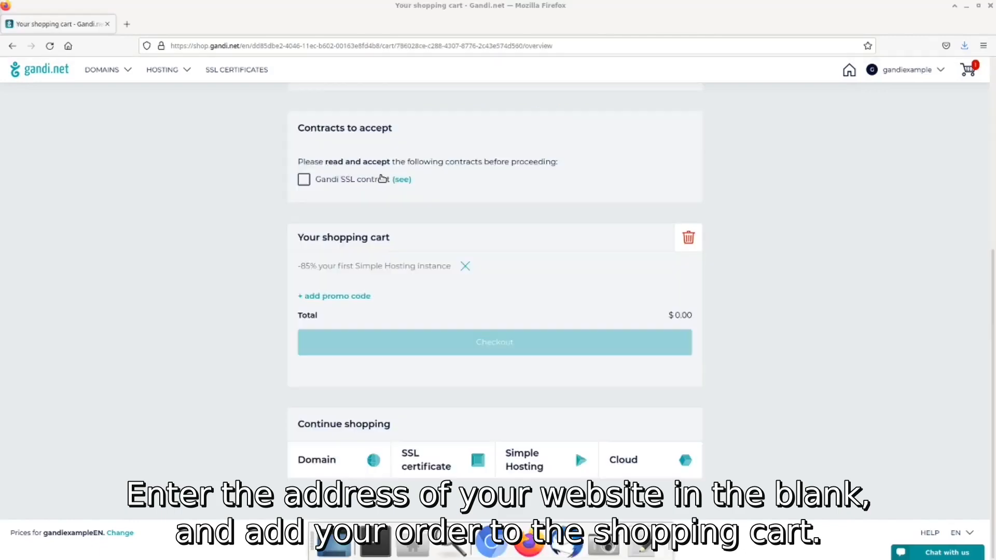
{"action": "mouse_move", "coordinate": [338, 192]}
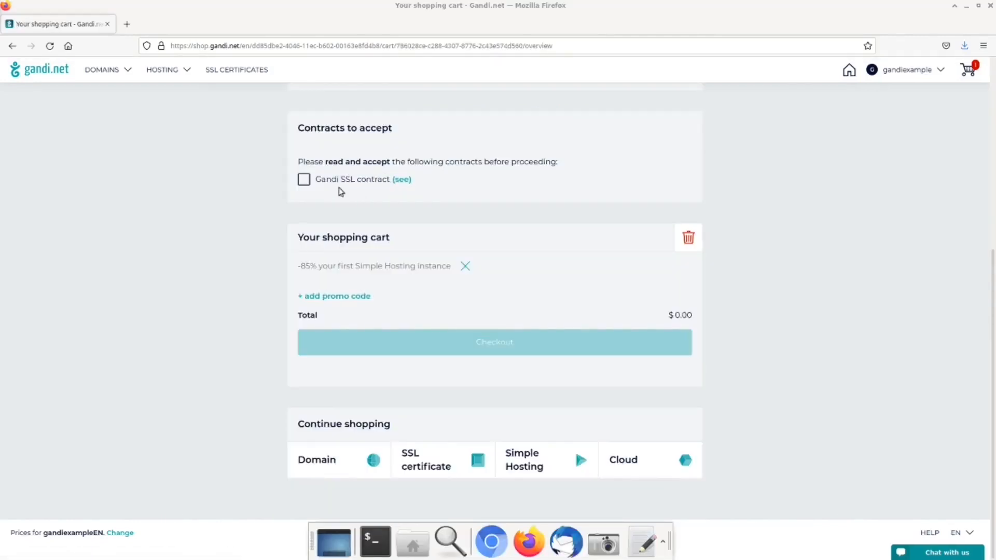
- Accept the Gandi SSL contract and check out the $0.00 order
{"action": "left_click", "coordinate": [304, 179]}
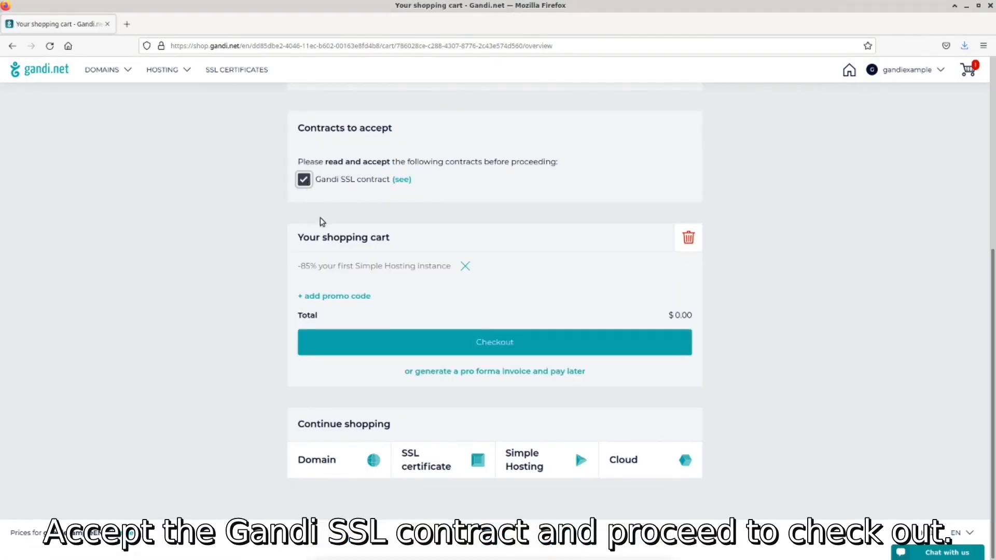
{"action": "left_click", "coordinate": [494, 341]}
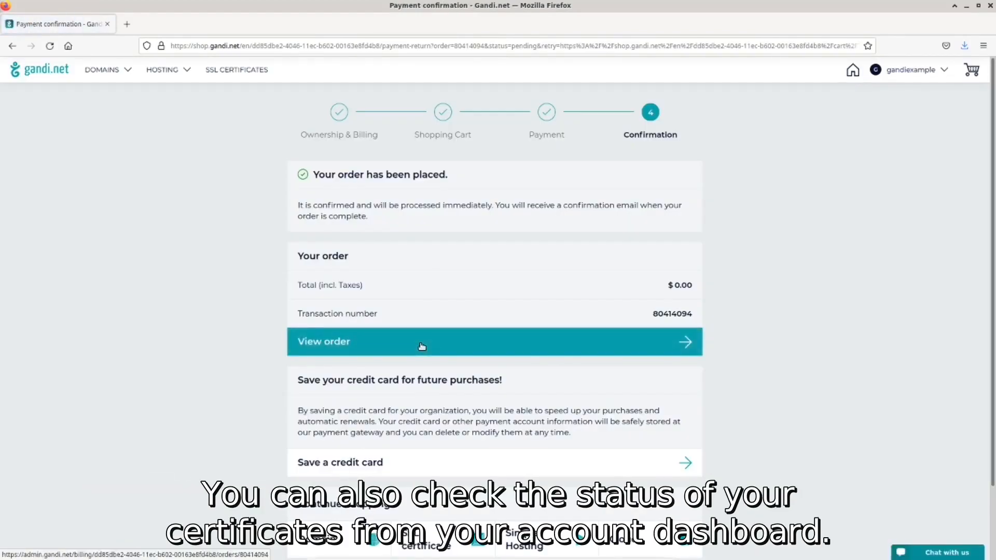
{"action": "mouse_move", "coordinate": [882, 132]}
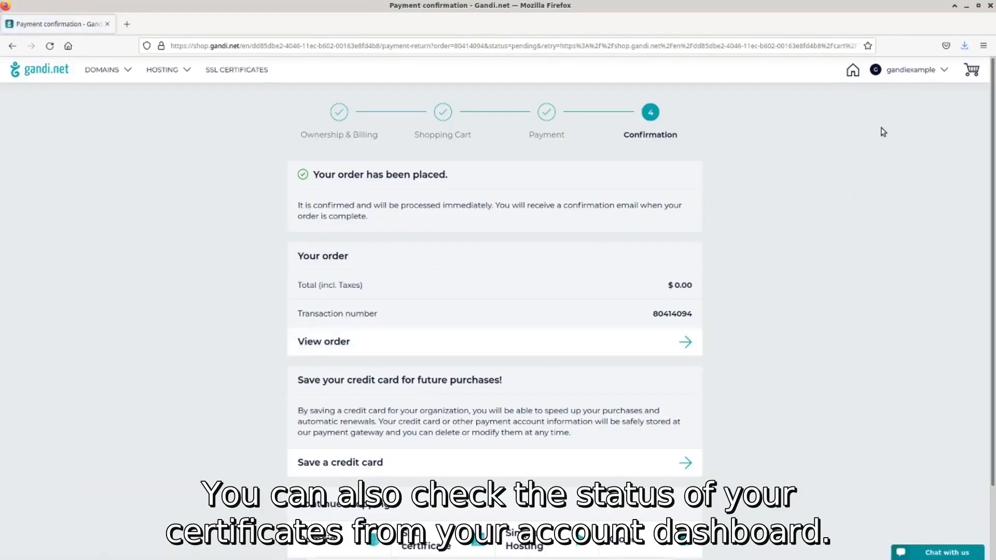
- Go to the account Dashboard from the gandiexample account menu
{"action": "left_click", "coordinate": [909, 69]}
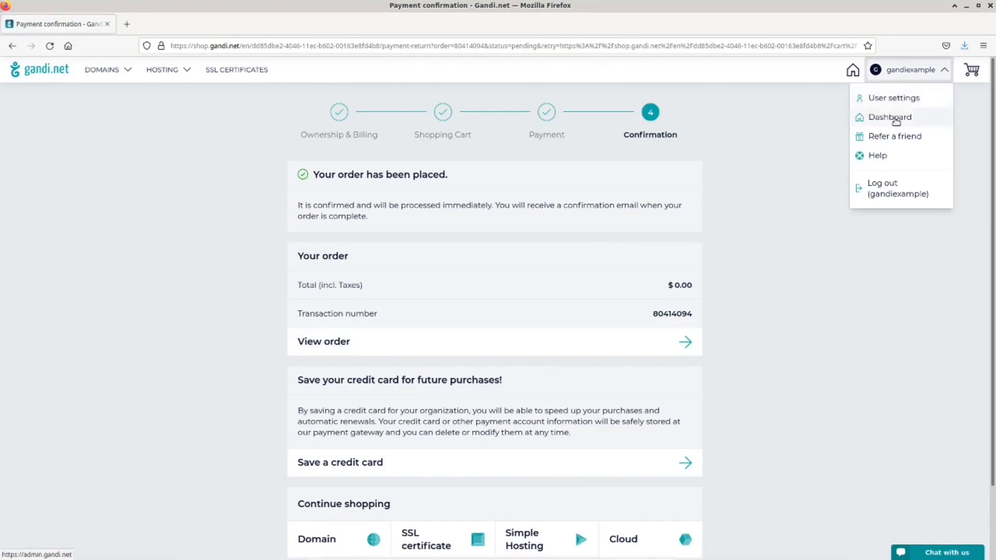
{"action": "left_click", "coordinate": [889, 118]}
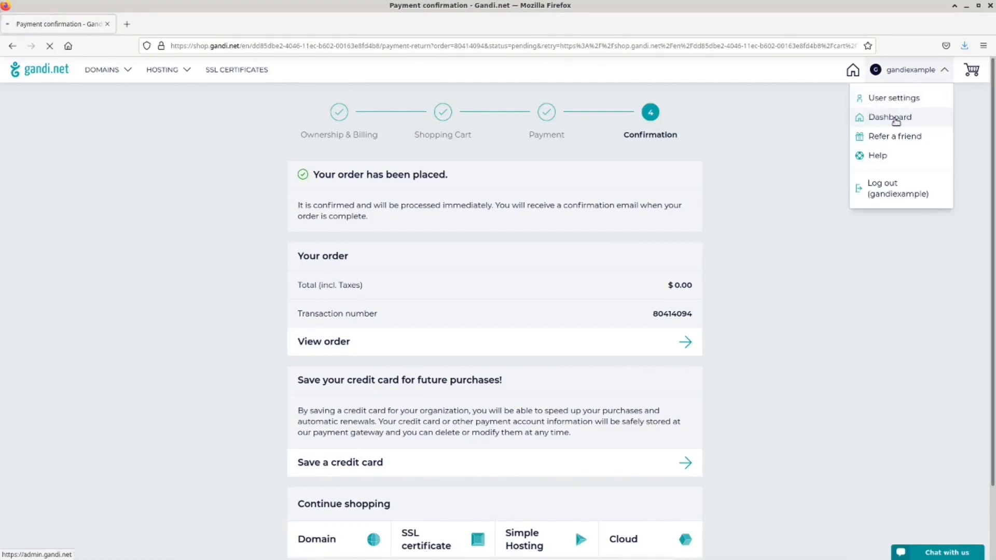
{"action": "left_click", "coordinate": [889, 118]}
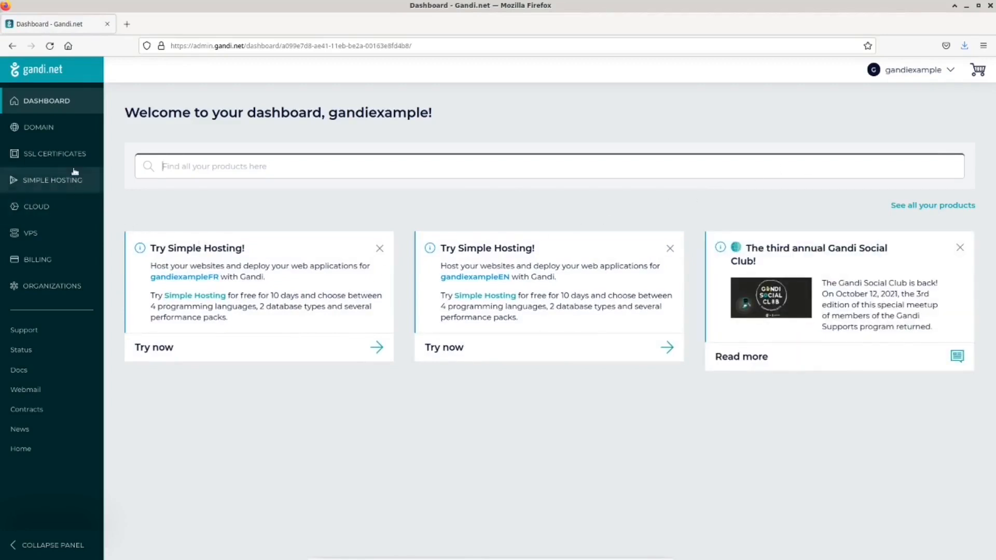
- View the SSL Certificates list with gandiexample.com pending, then head to Simple Hosting
{"action": "left_click", "coordinate": [56, 153]}
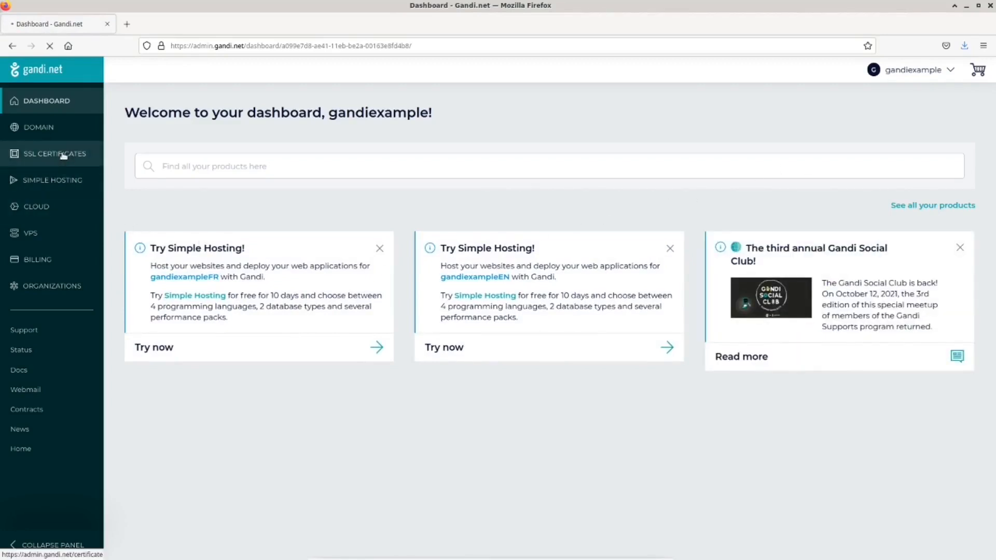
{"action": "left_click", "coordinate": [55, 154]}
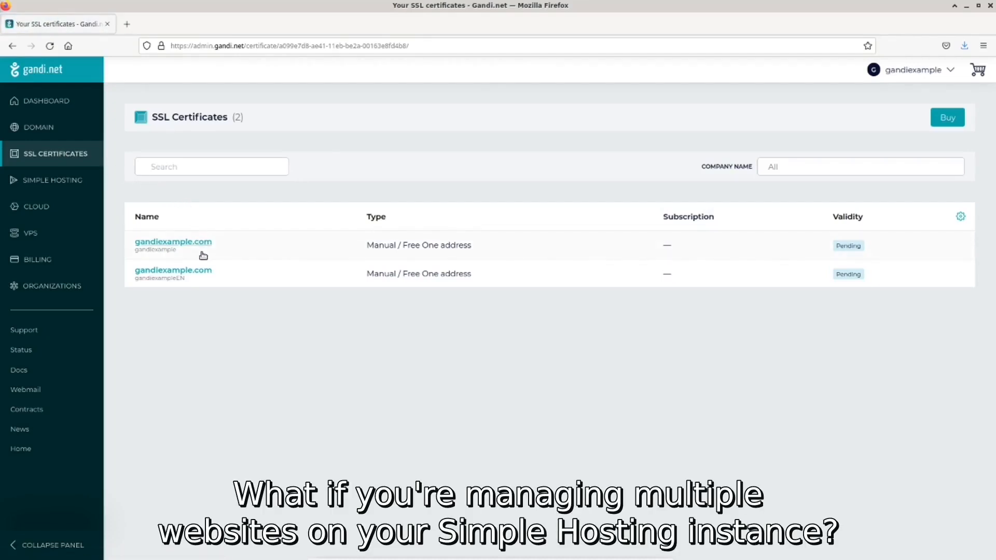
{"action": "mouse_move", "coordinate": [197, 298]}
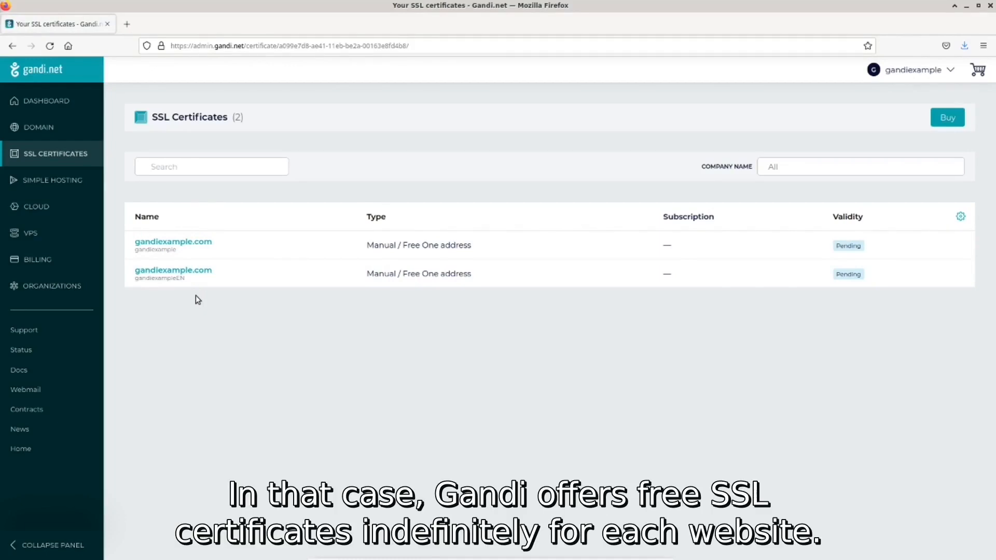
{"action": "mouse_move", "coordinate": [61, 108]}
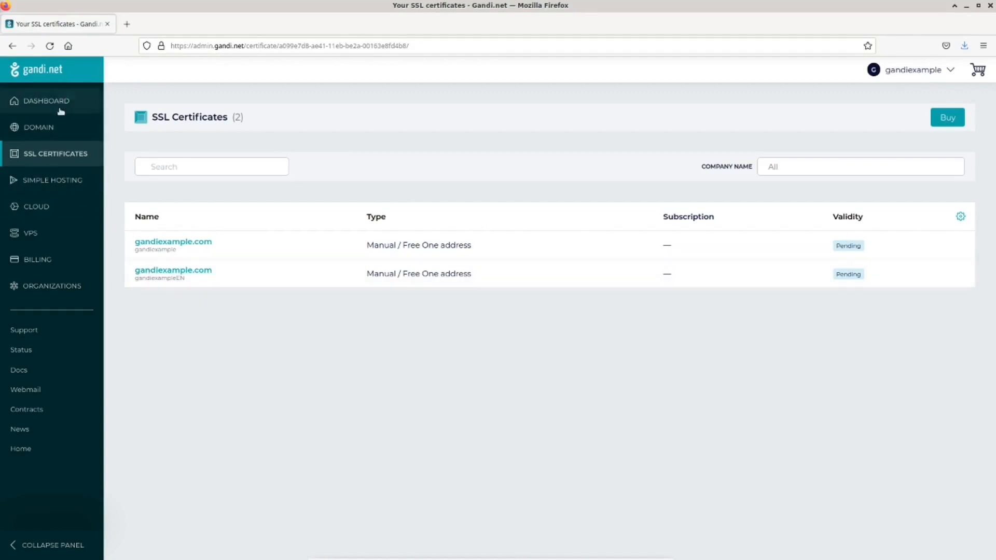
{"action": "left_click", "coordinate": [53, 180]}
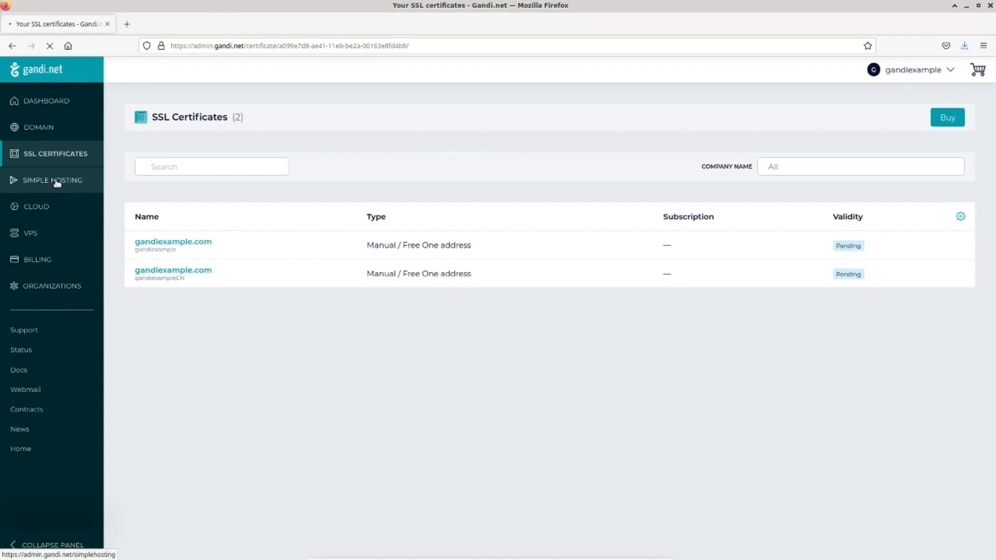
- Open the PHP-MYSQL-3-0853 instance's Sites list and the gandiexample.com site settings
{"action": "left_click", "coordinate": [53, 179]}
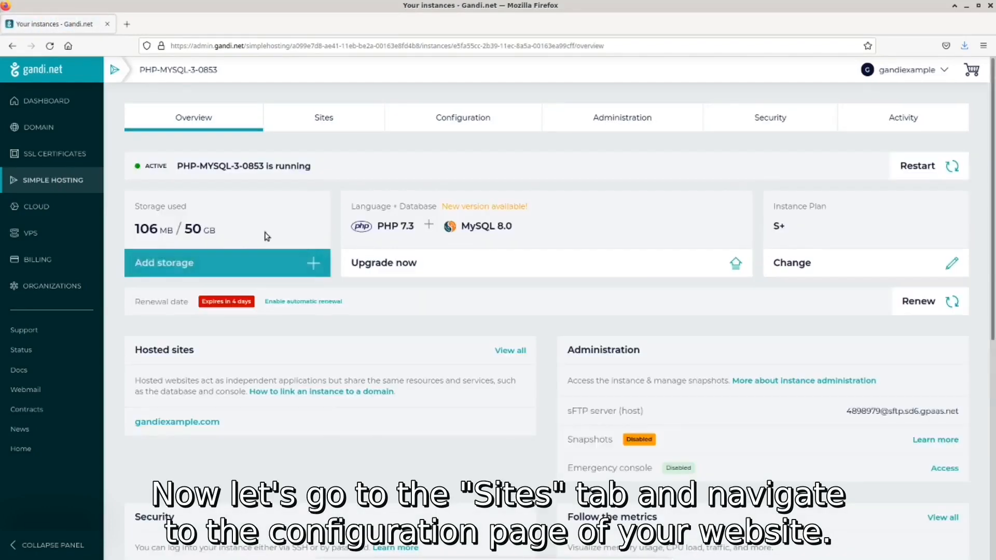
{"action": "left_click", "coordinate": [324, 117]}
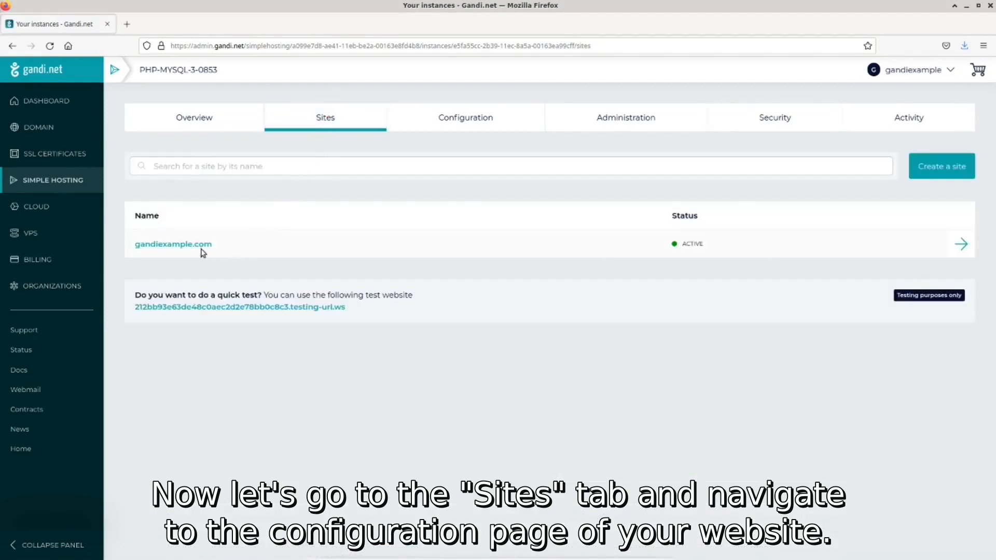
{"action": "left_click", "coordinate": [173, 243]}
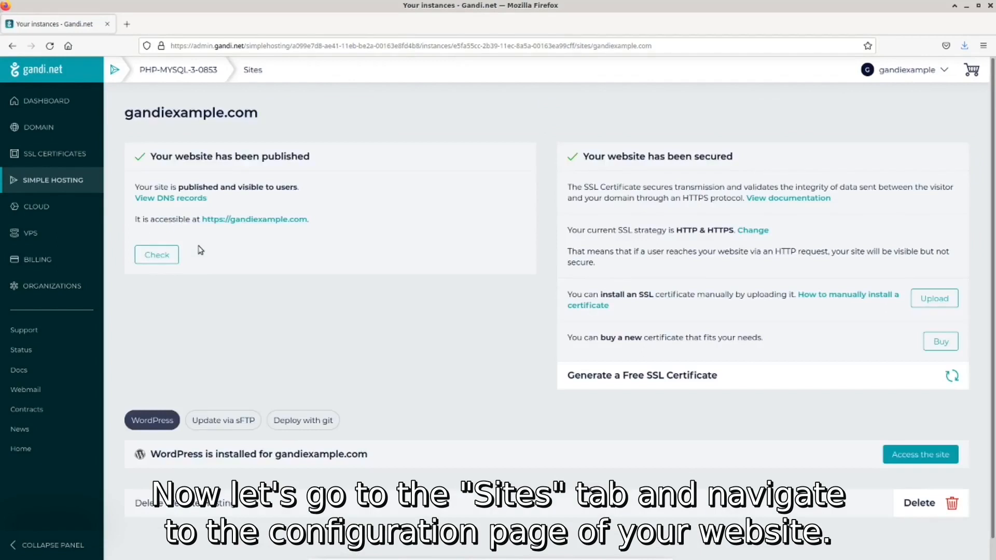
{"action": "mouse_move", "coordinate": [708, 412]}
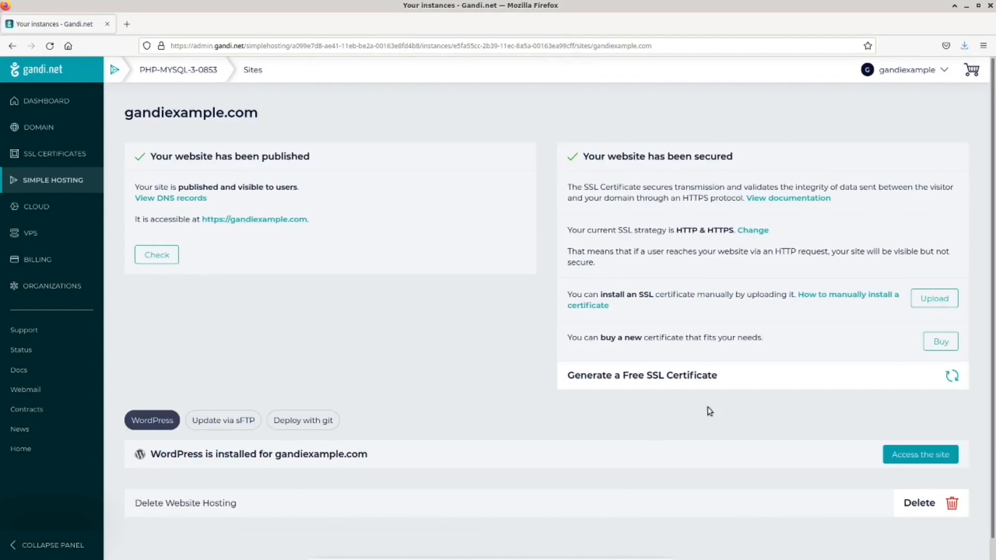
{"action": "mouse_move", "coordinate": [748, 380]}
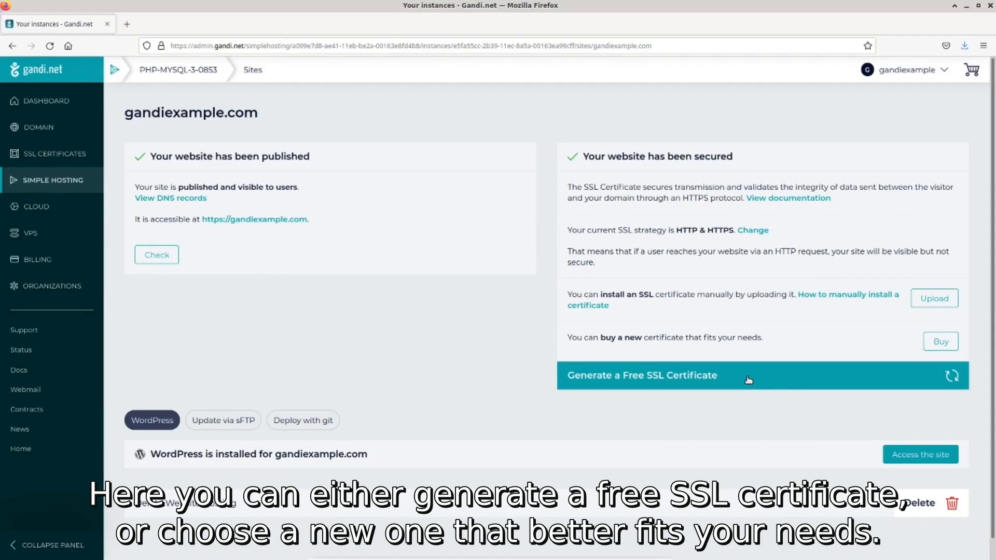
{"action": "mouse_move", "coordinate": [940, 341]}
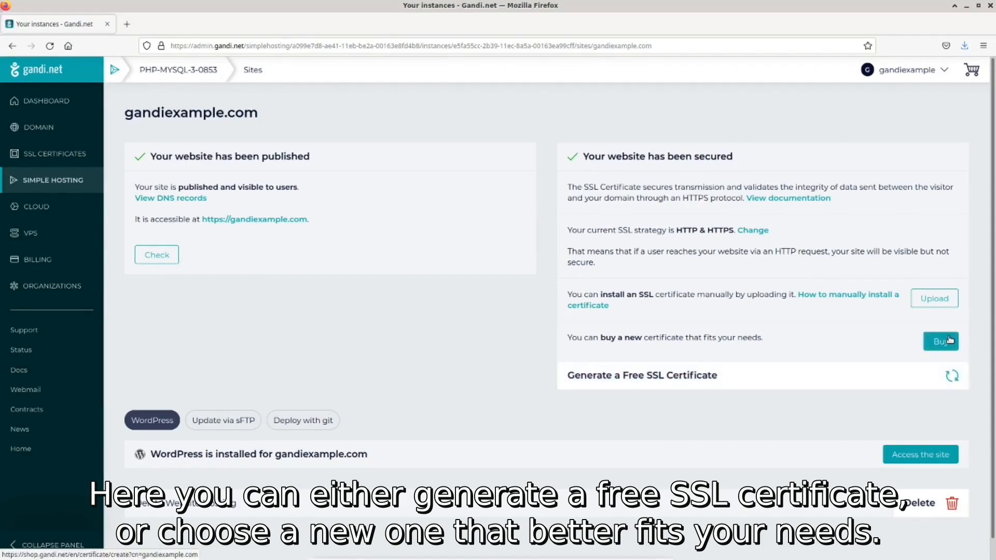